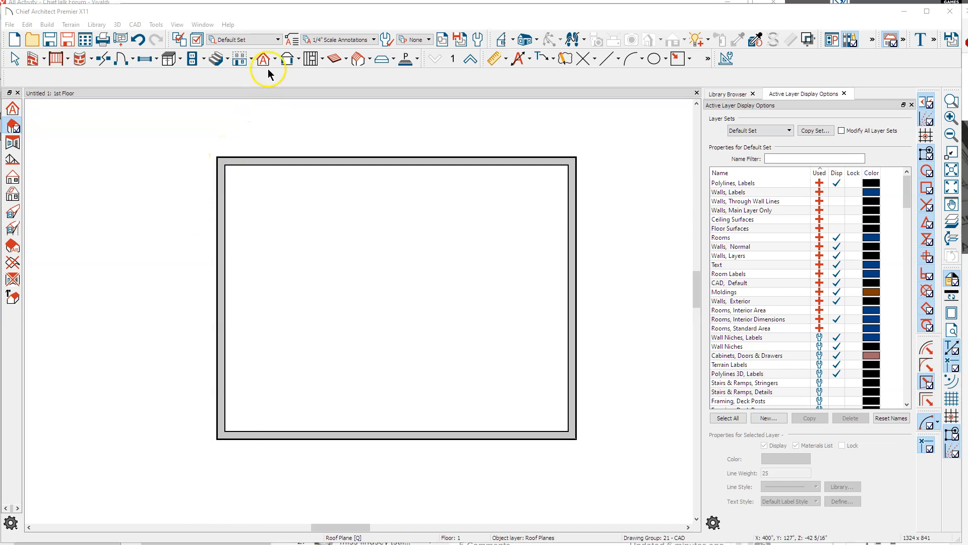
Set the Build Roof default pitch to 4 in 12 and confirm.
click(262, 58)
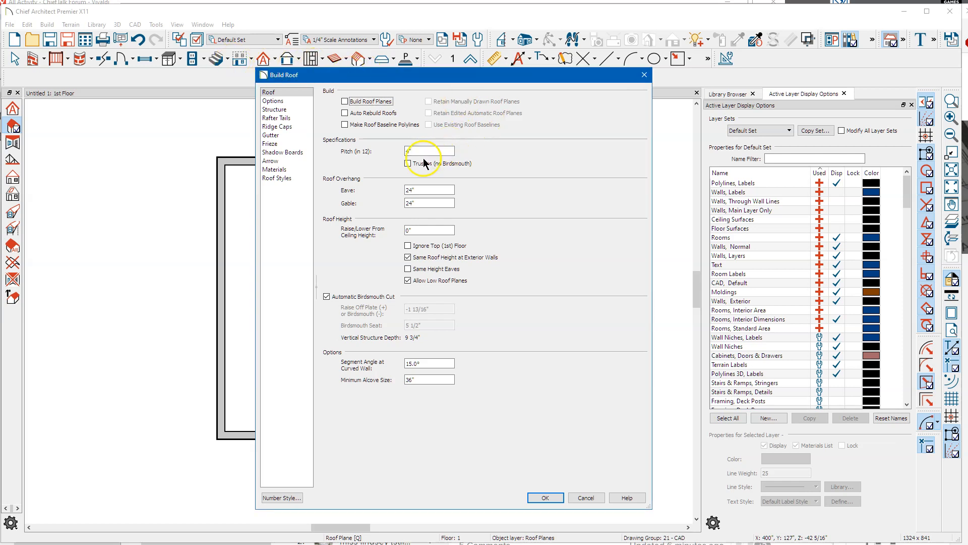
click(429, 150)
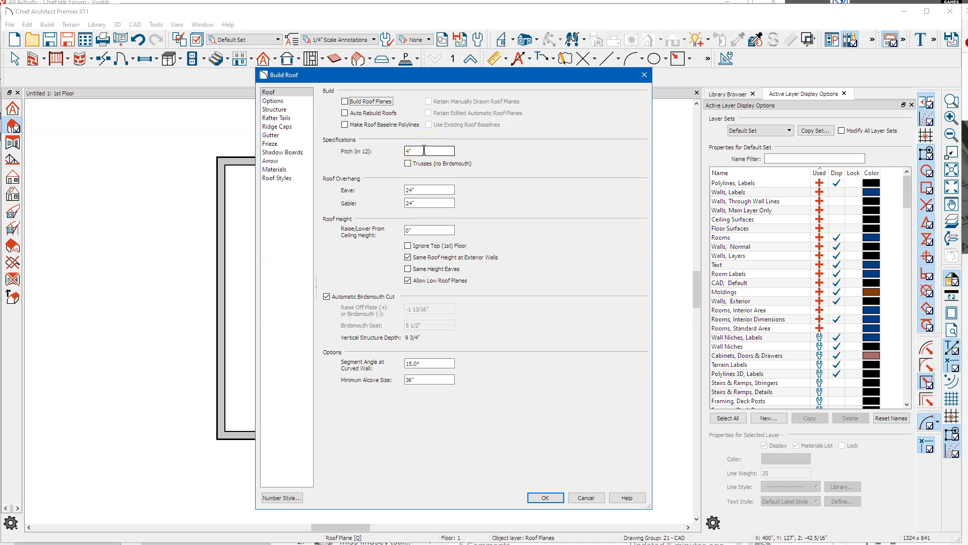
click(429, 202)
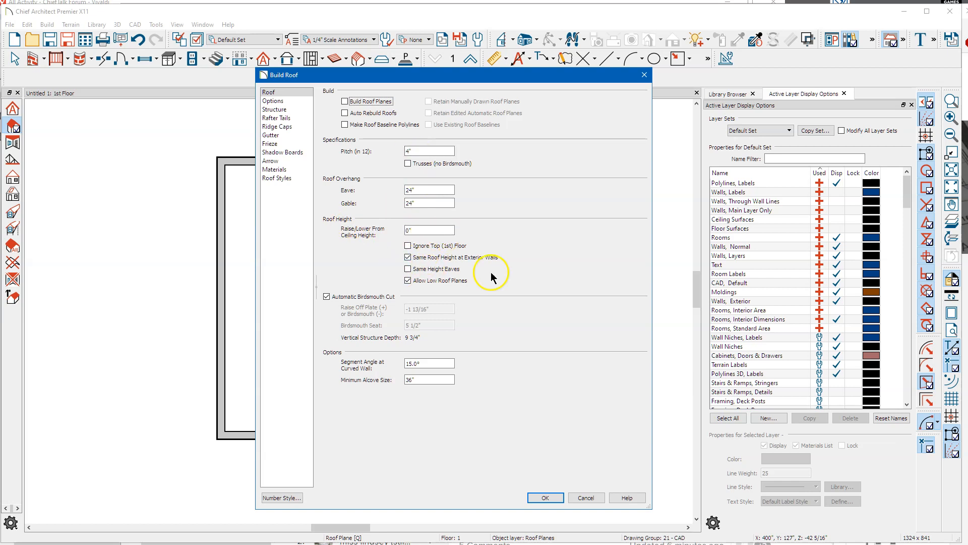
click(544, 497)
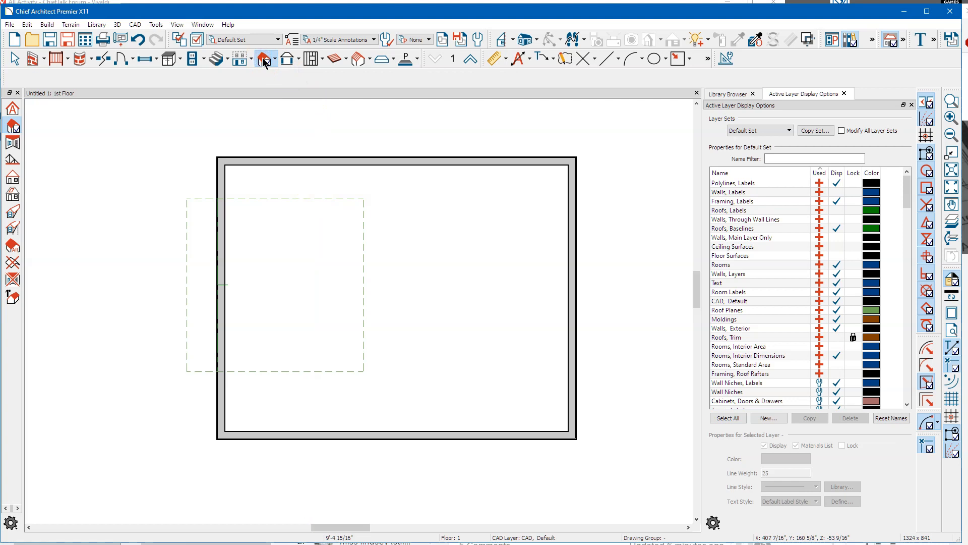
Change the default pitch to 12 in 12 and open a cross section through both planes.
click(264, 59)
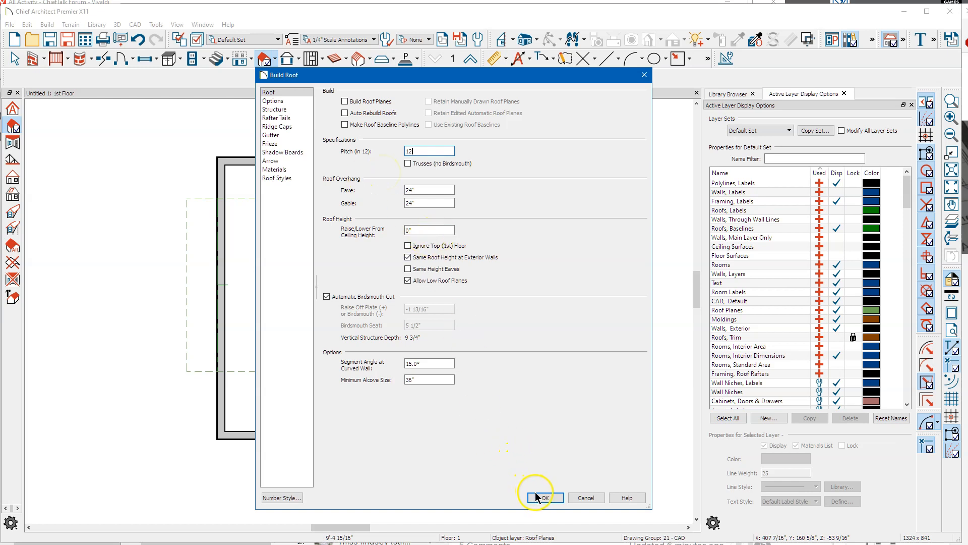
click(544, 497)
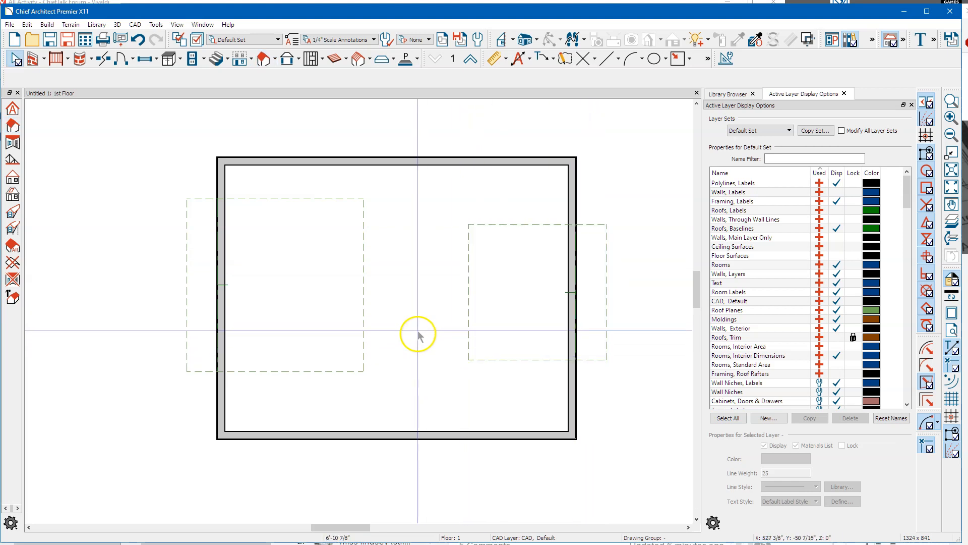
click(498, 39)
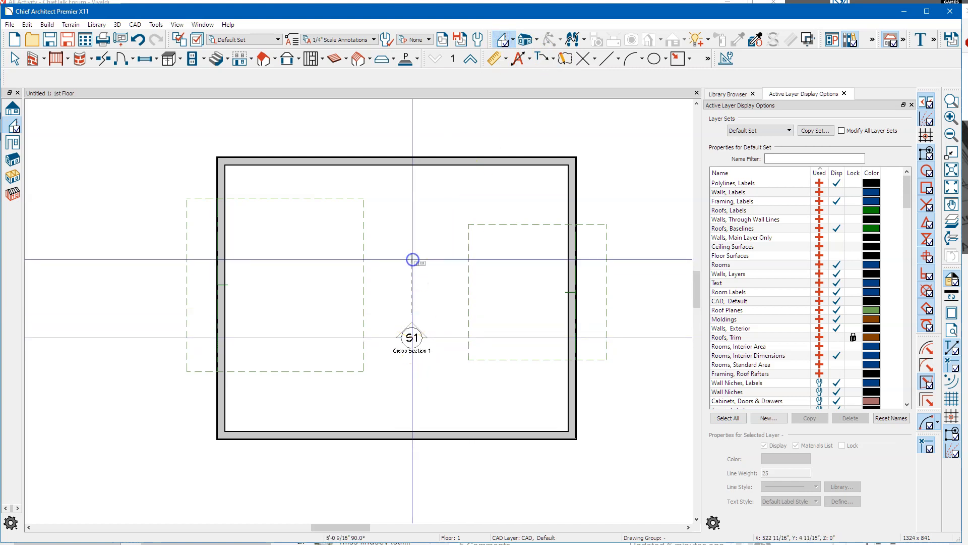
double_click(412, 337)
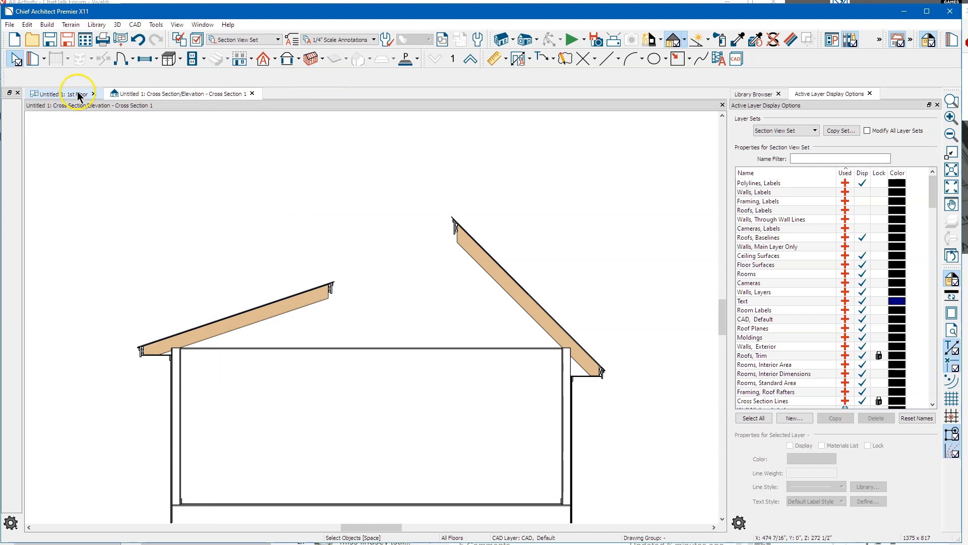
On the 1st floor, extend the right roof plane with a -24 offset for a 2-ft overhang.
click(59, 94)
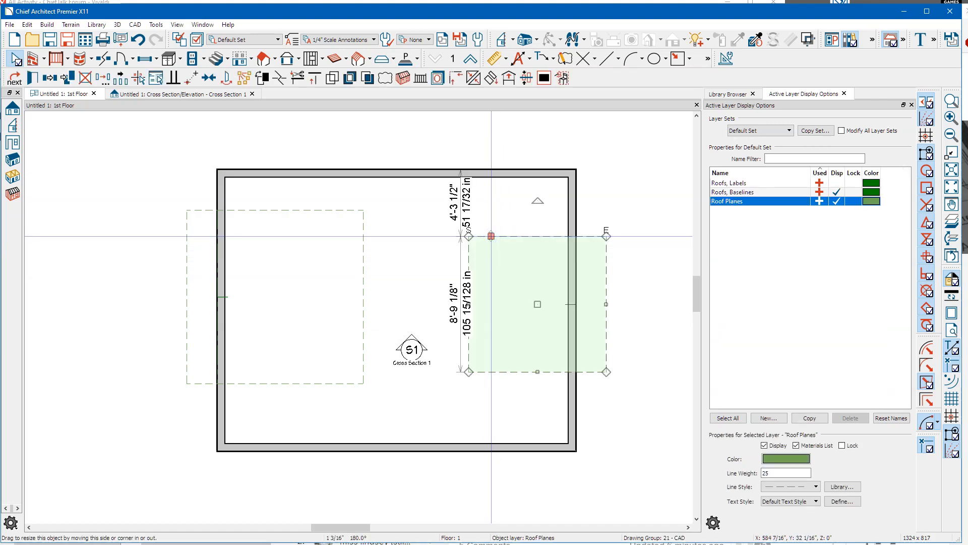
mouse_move(490, 236)
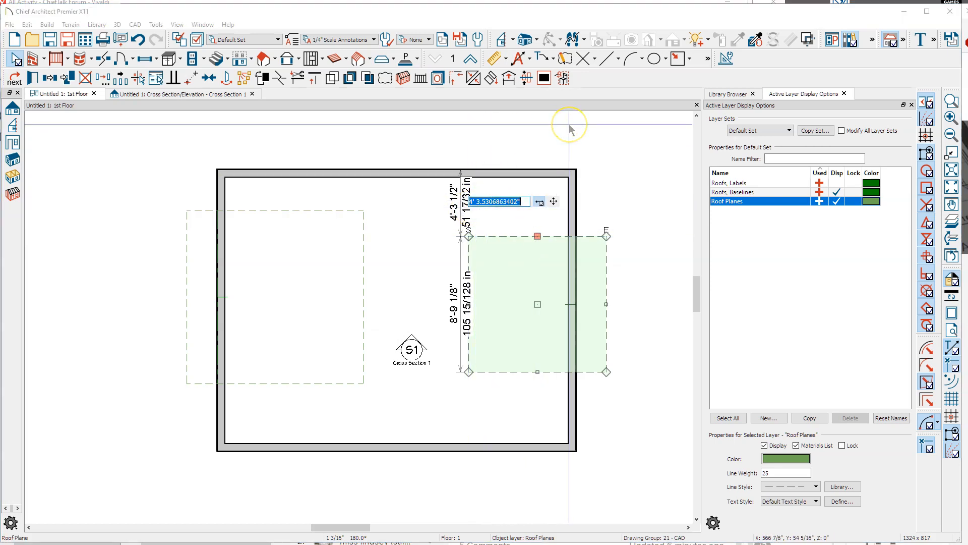
text(-24)
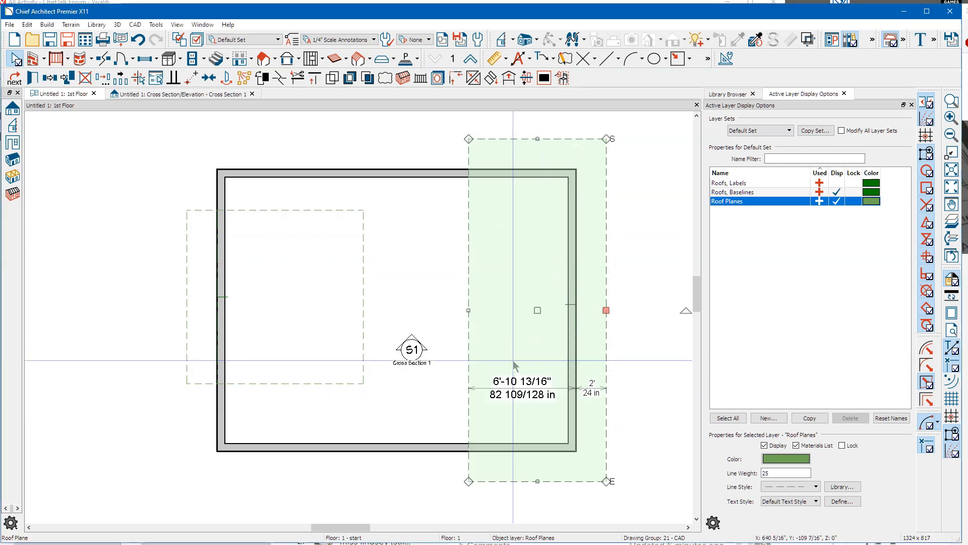
mouse_move(352, 204)
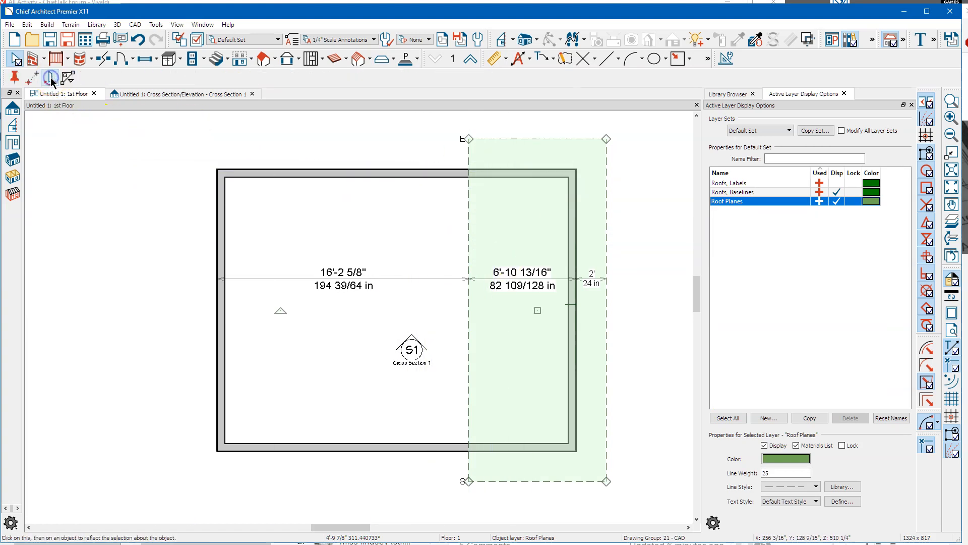
Reflect the steep roof plane into a gable, verify it in Cross Section 1, then return to 1st Floor.
click(365, 232)
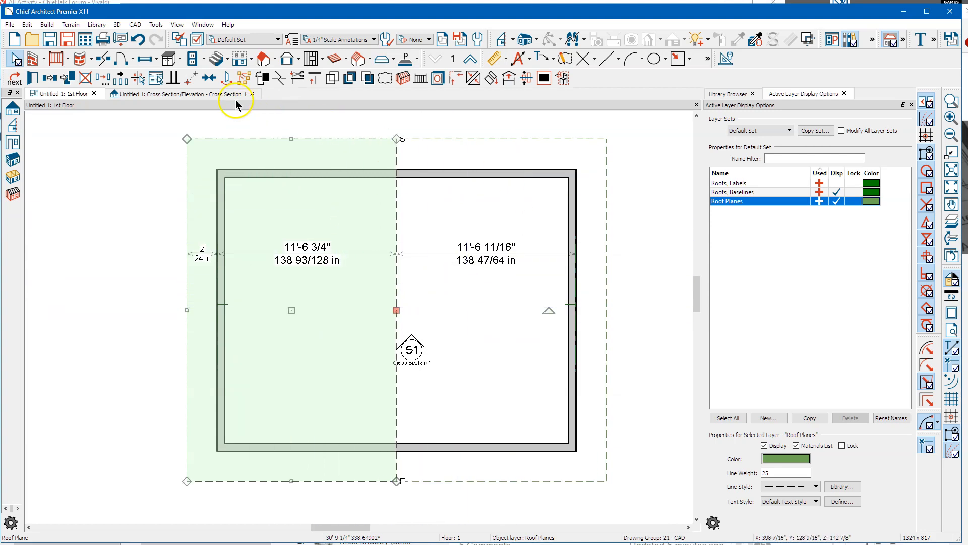
click(179, 94)
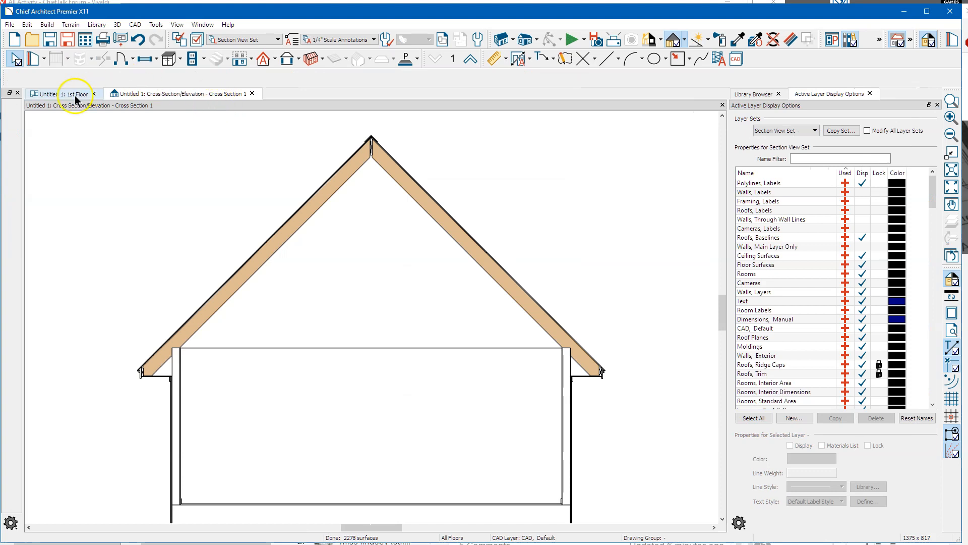
click(62, 93)
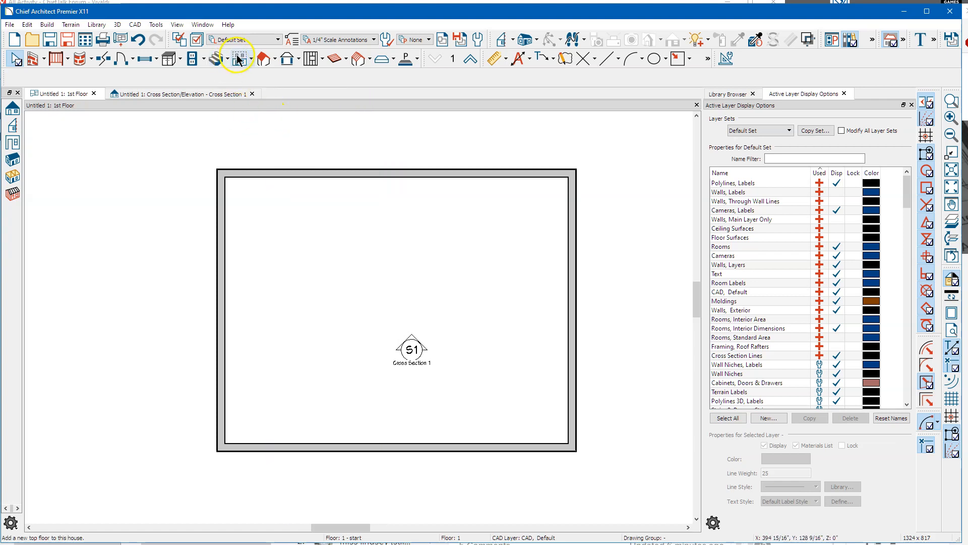
Build a new 2nd floor, accepting its default settings.
click(236, 58)
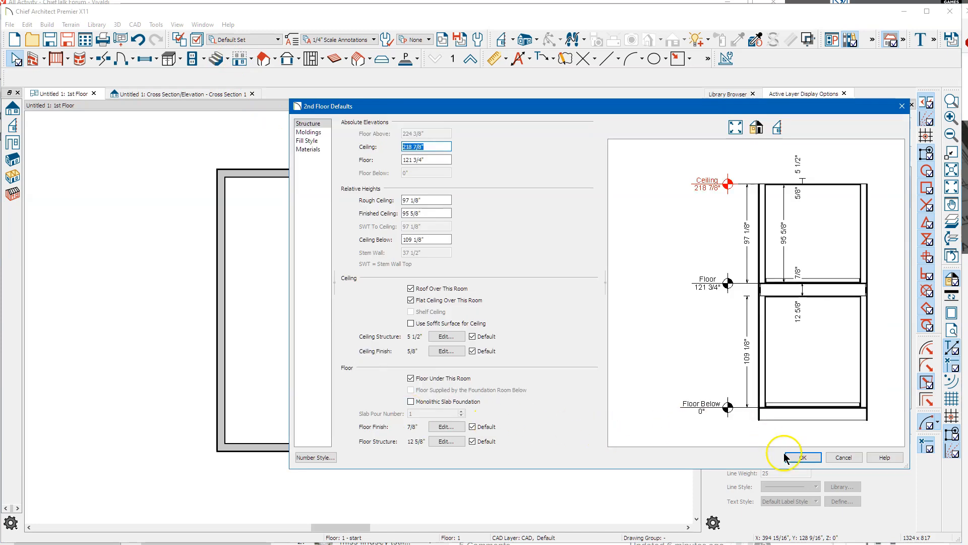
click(802, 457)
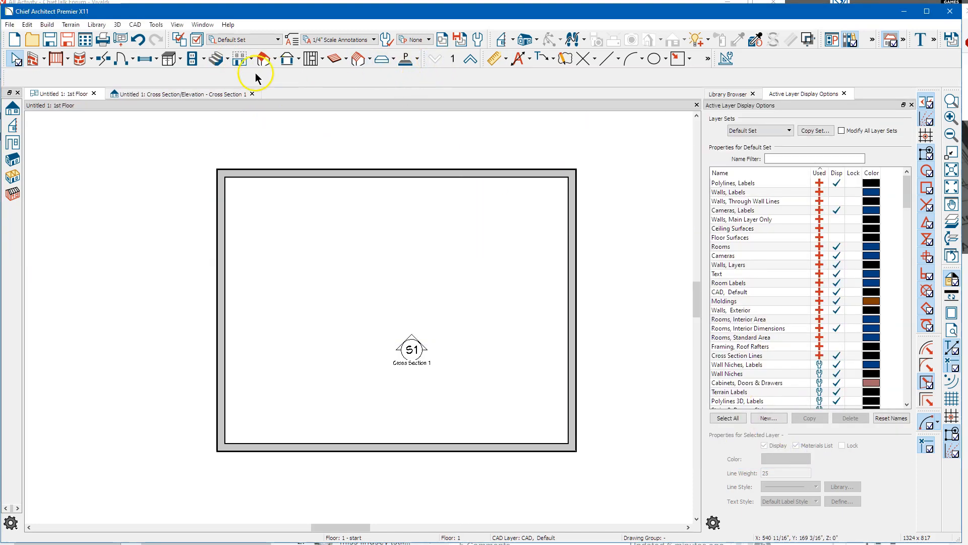
click(179, 94)
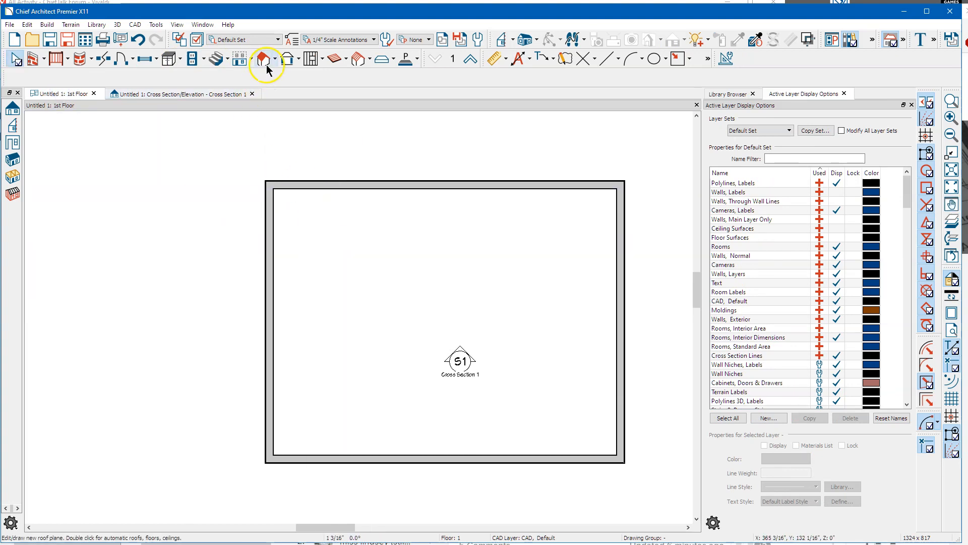
Raise default roofs 14 1/8" above ceiling height and ignore the top (2nd) floor.
click(265, 59)
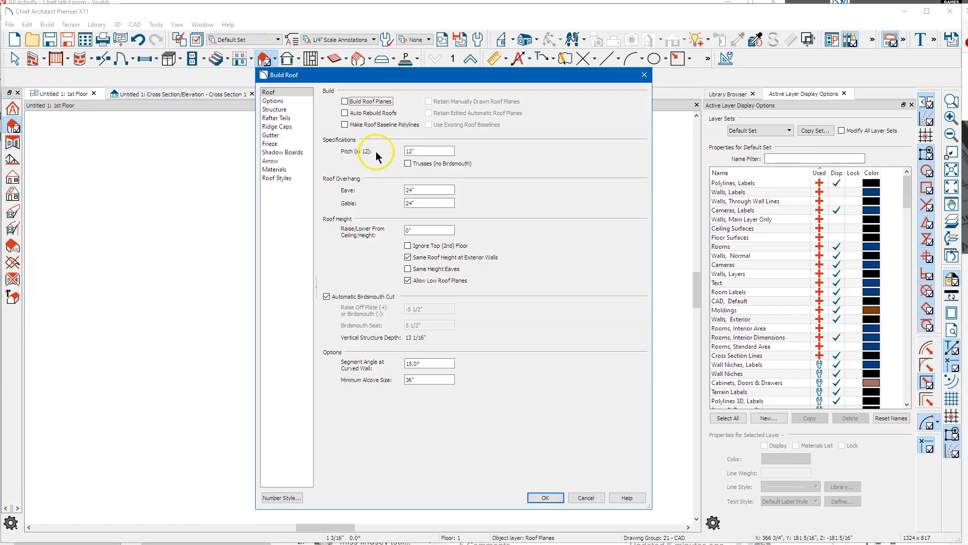
click(429, 230)
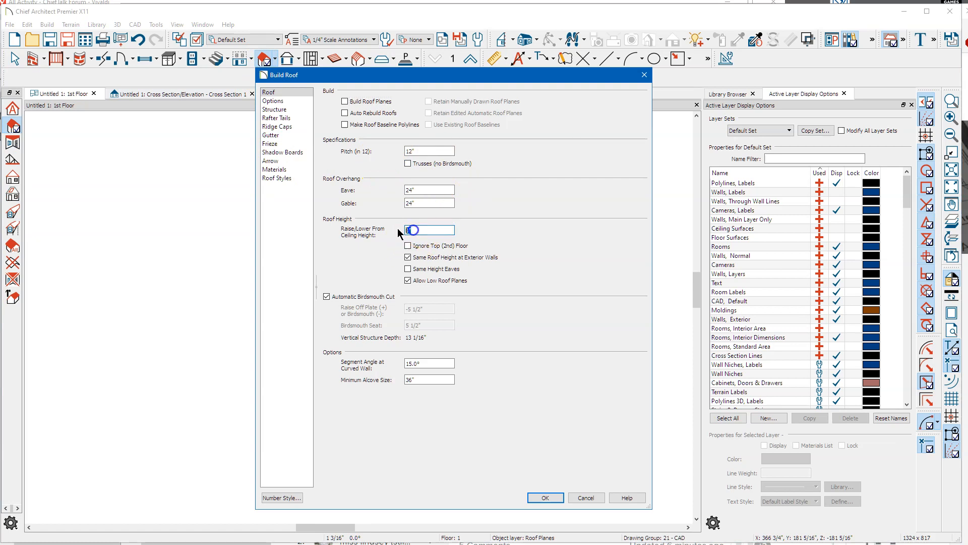
text(12.625+)
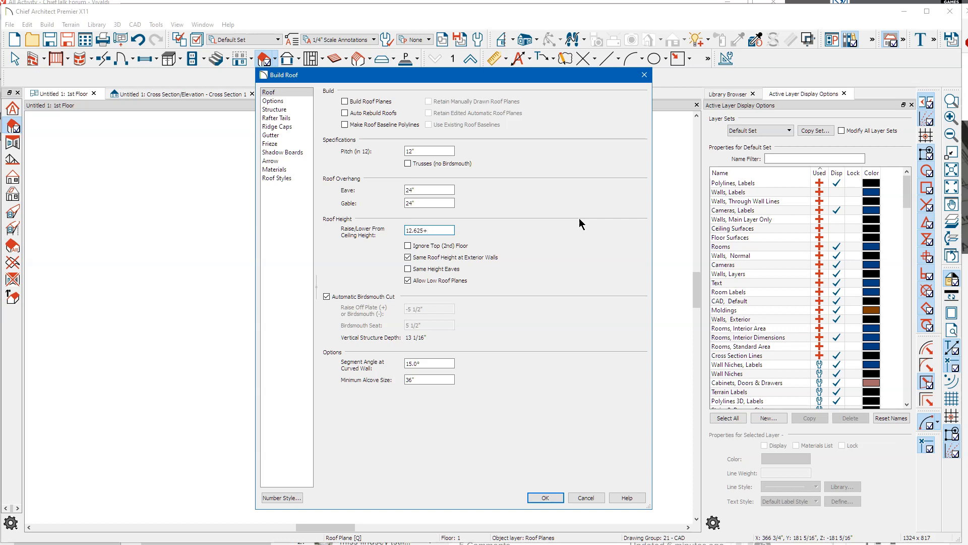
text(1.5)
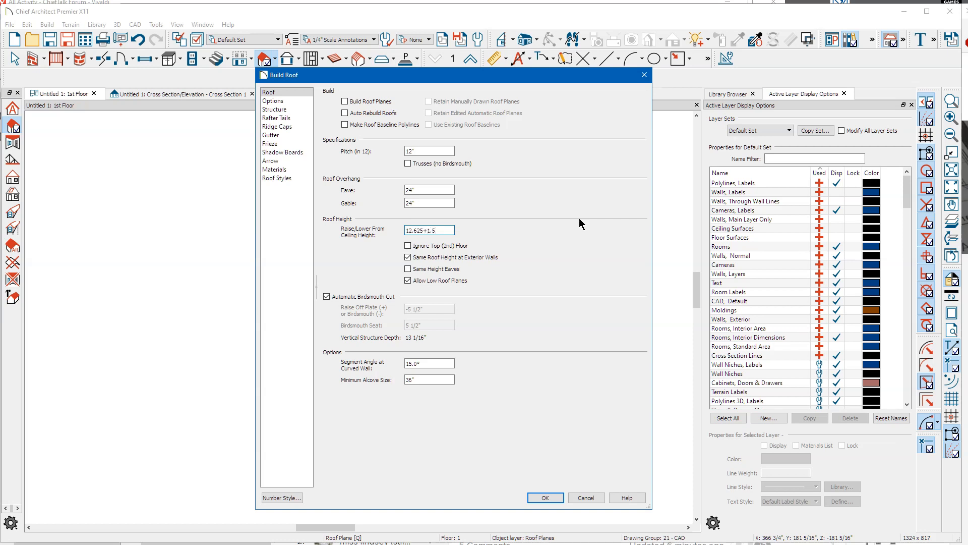
click(407, 245)
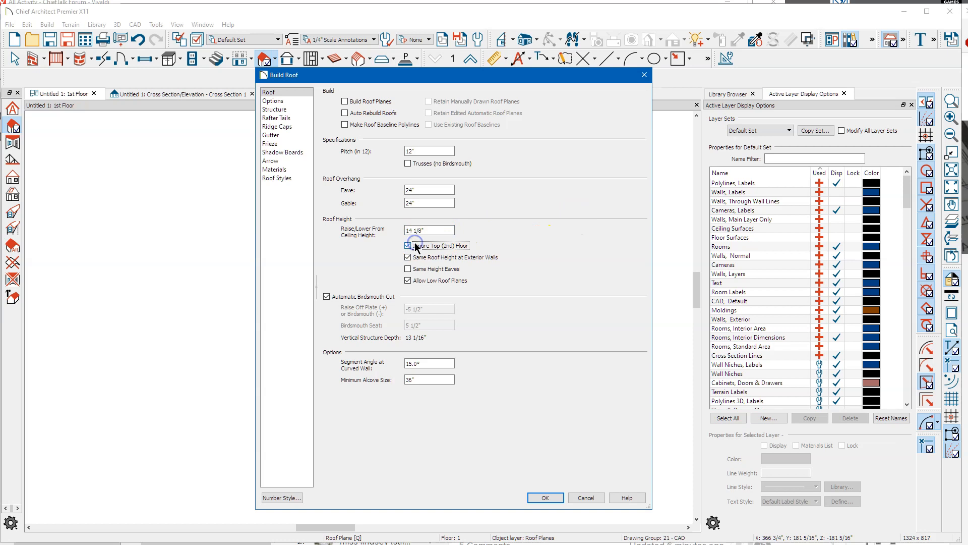
click(407, 245)
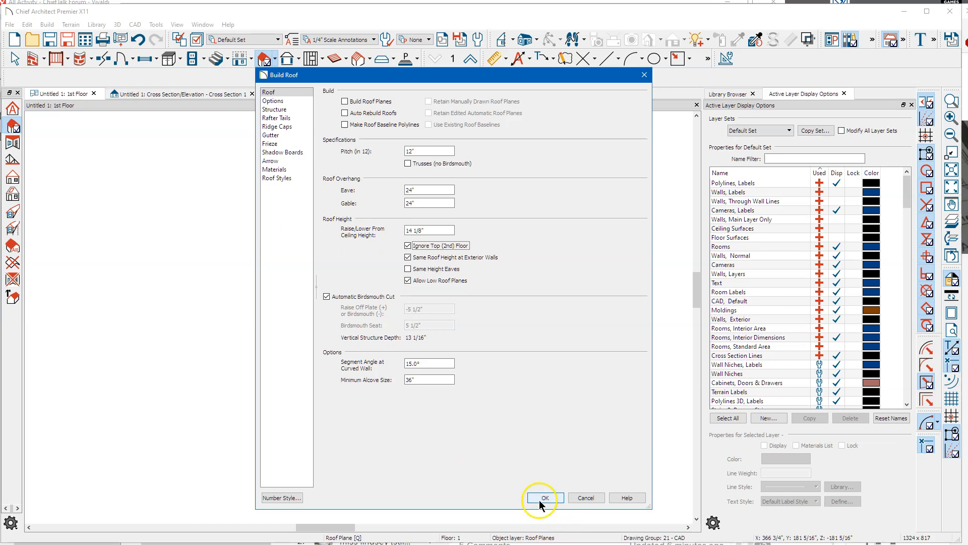
click(542, 497)
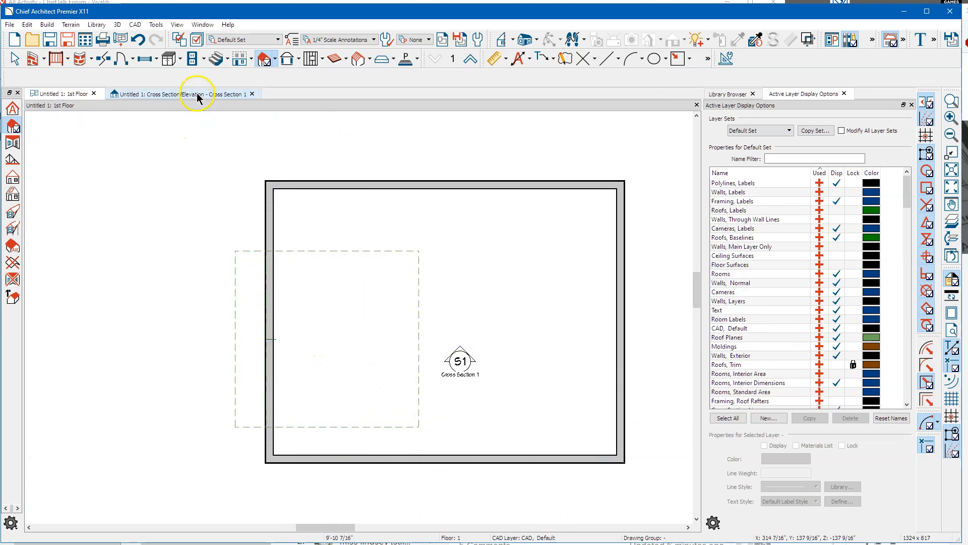
Show the Cross Section 1 view of the steep roof plane over the wall.
click(181, 93)
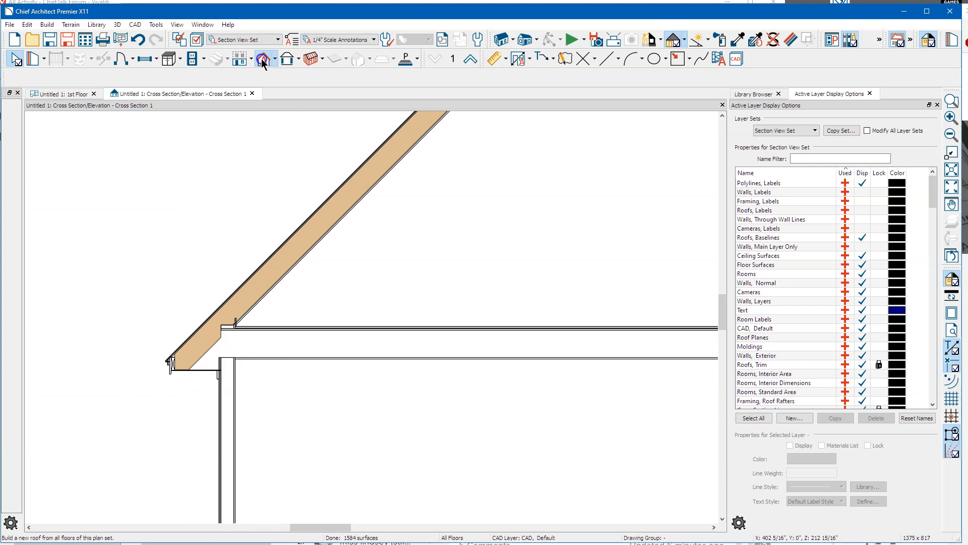
Uncheck Boxed Eave in the roof plane's specification options.
click(263, 60)
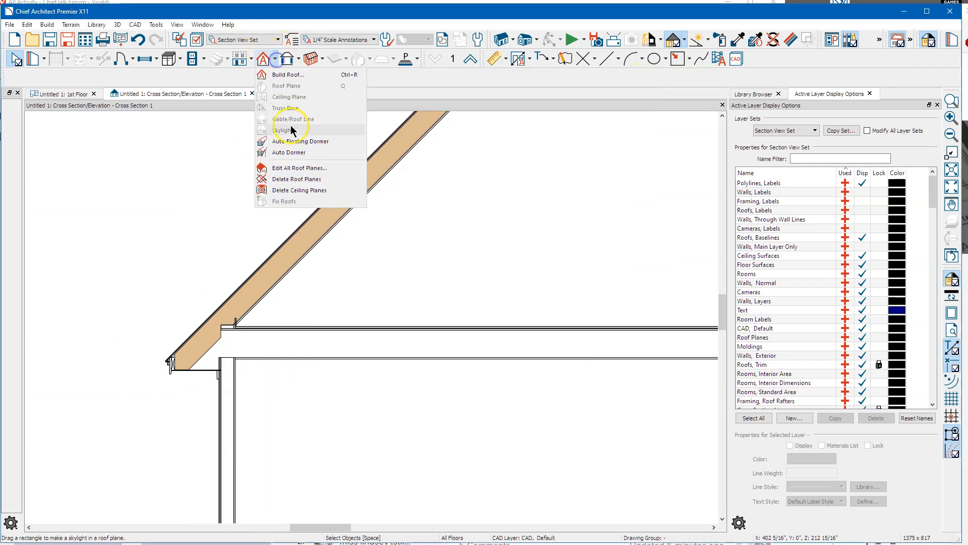
click(300, 167)
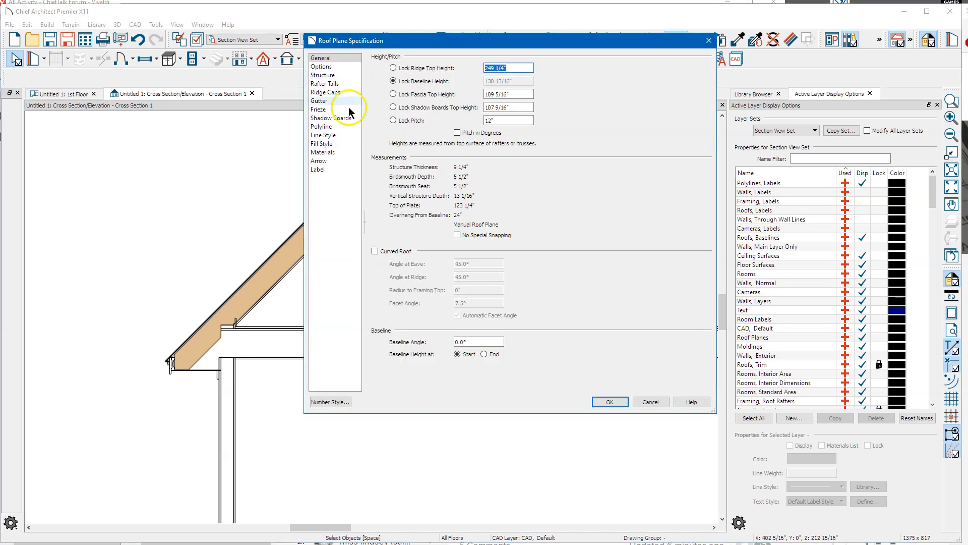
click(321, 66)
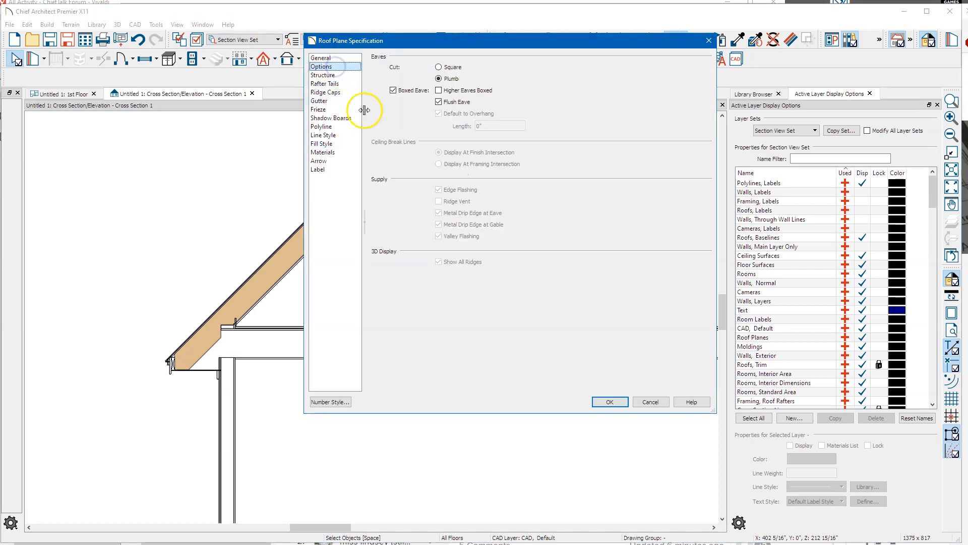
click(394, 90)
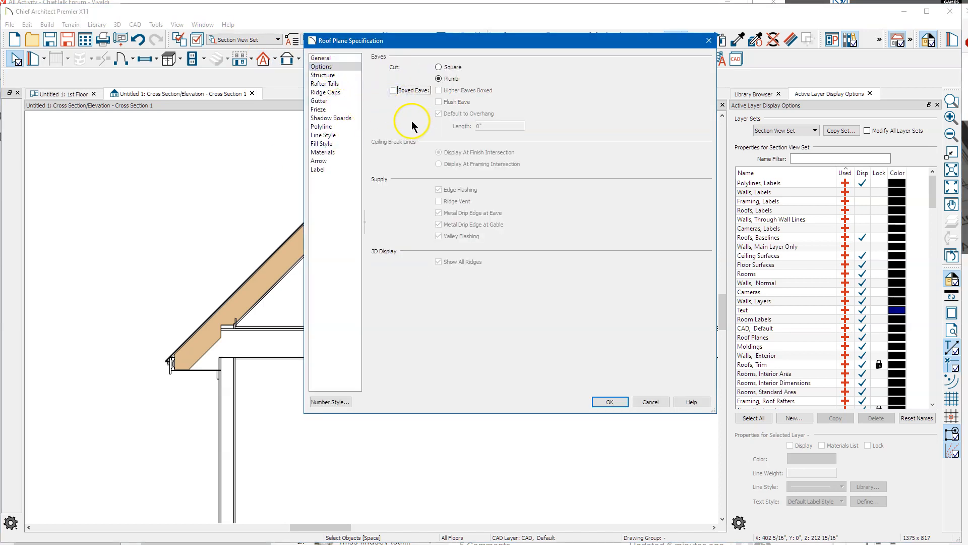
click(608, 402)
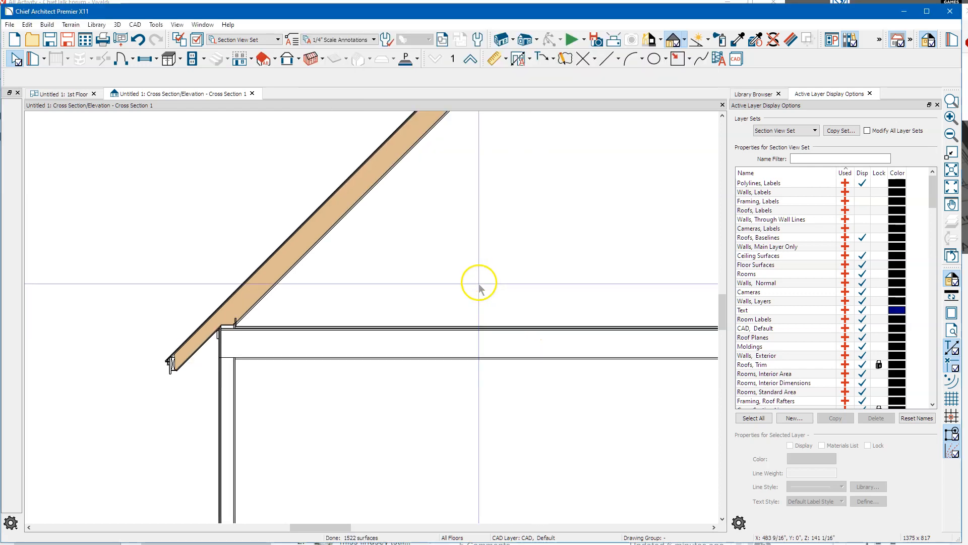
mouse_move(468, 279)
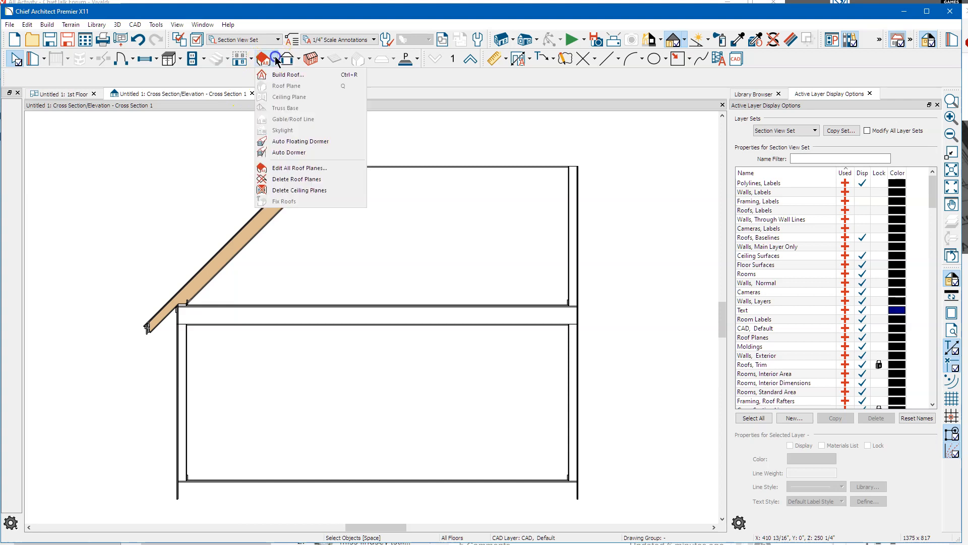
Open Build Roof defaults showing 12-in-12 pitch, 24-in overhangs and 14 1/8-in raise.
click(287, 74)
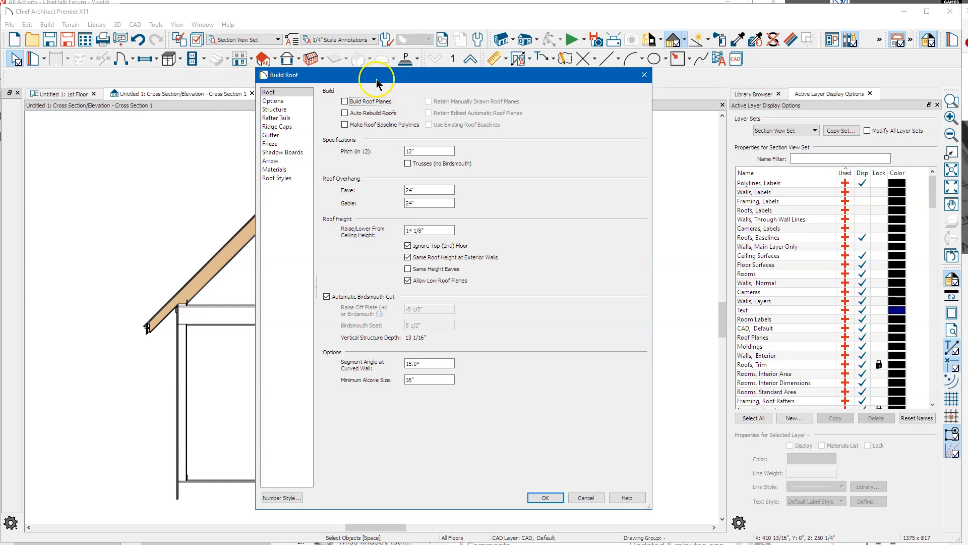
mouse_move(376, 84)
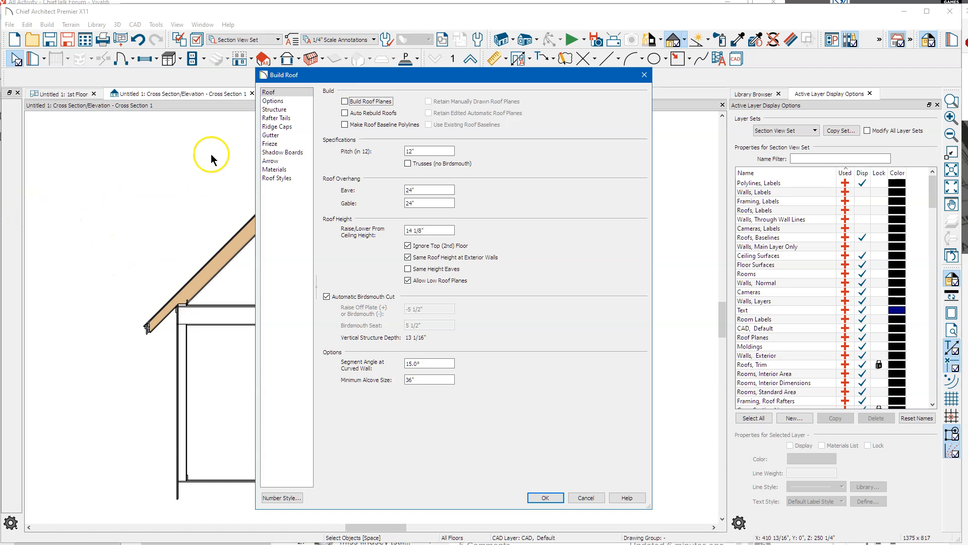
mouse_move(594, 117)
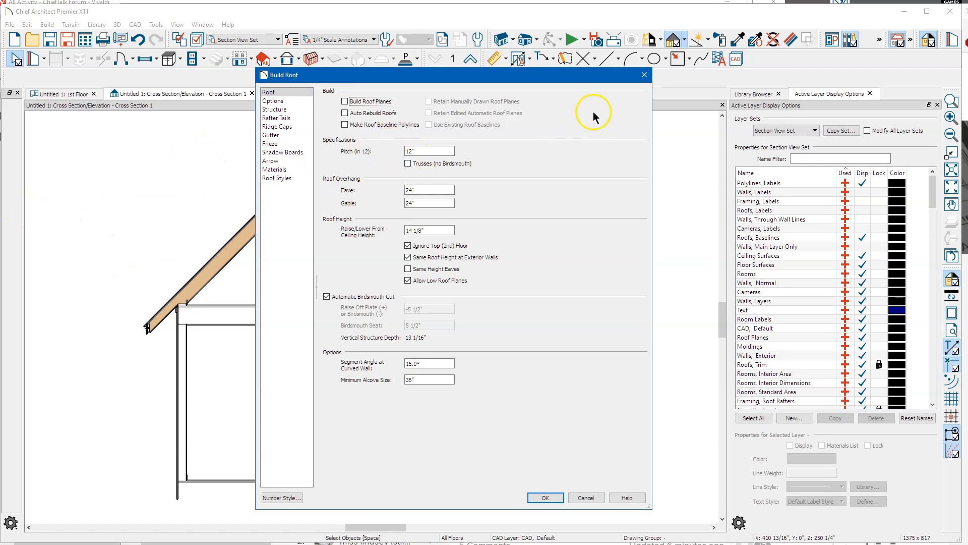
mouse_move(354, 86)
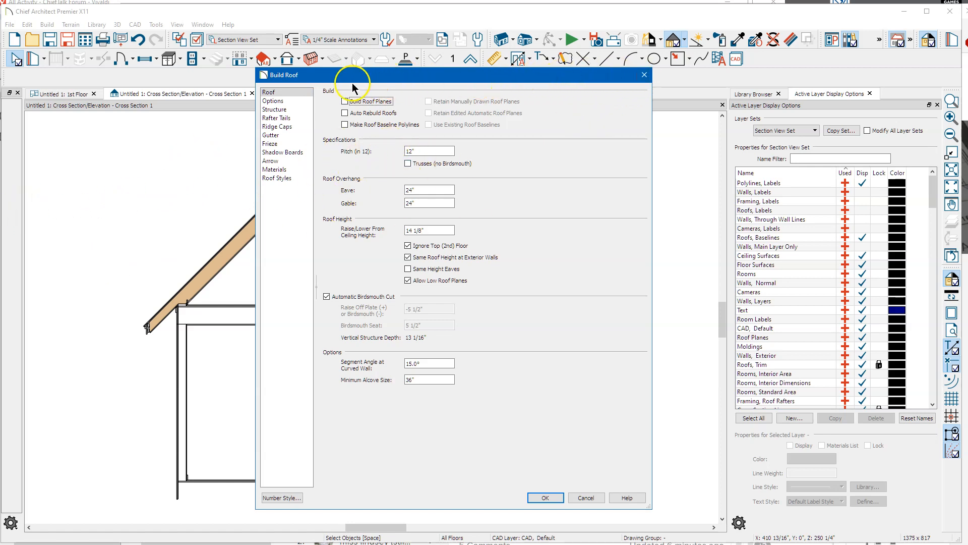